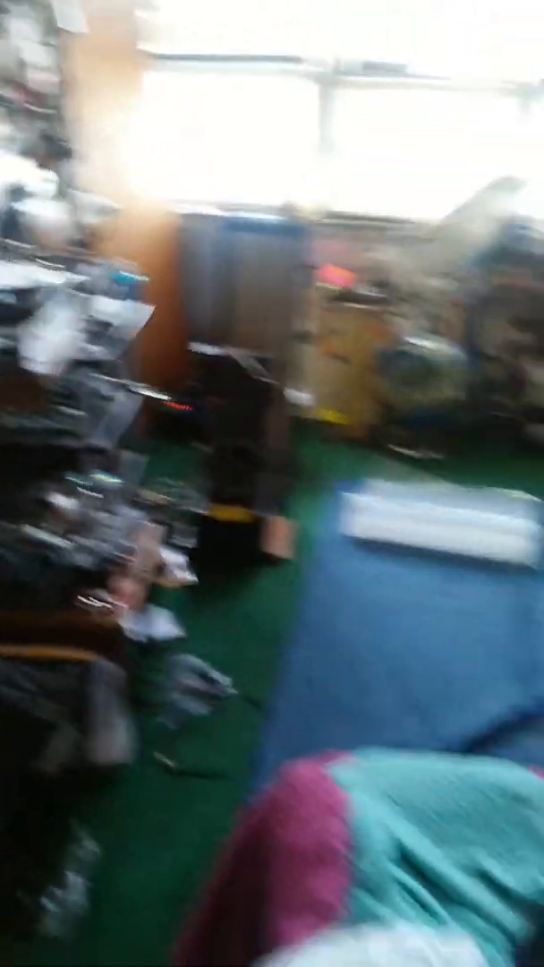
mouse_move(272, 483)
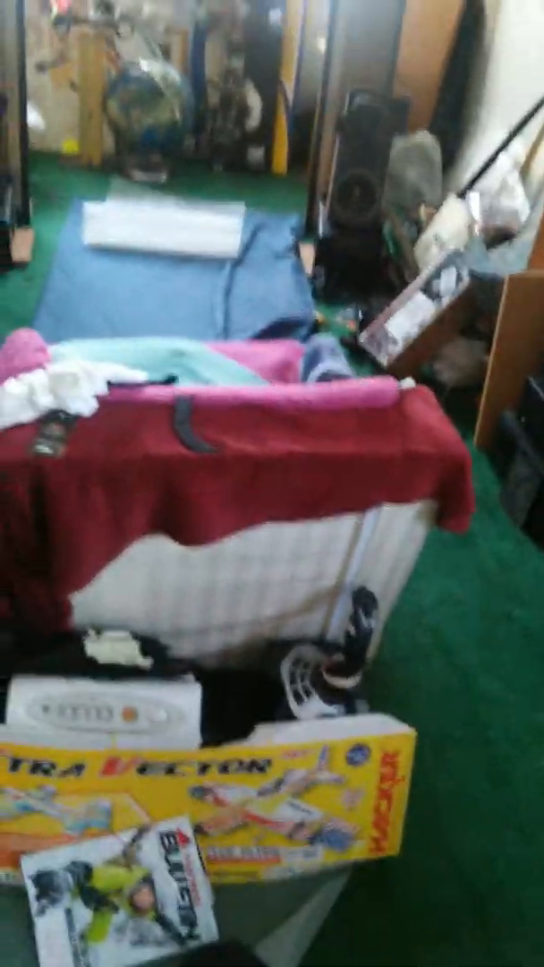